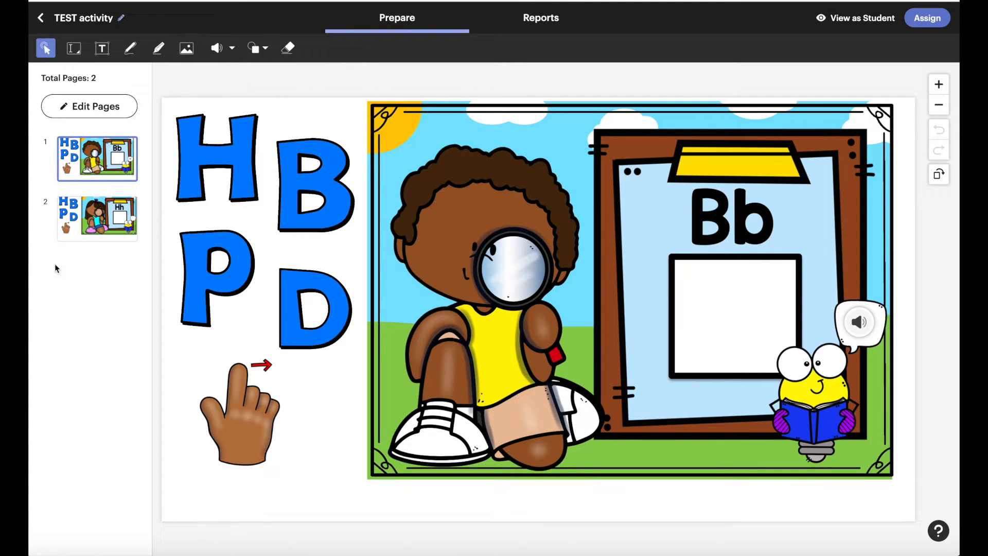
mouse_move(404, 195)
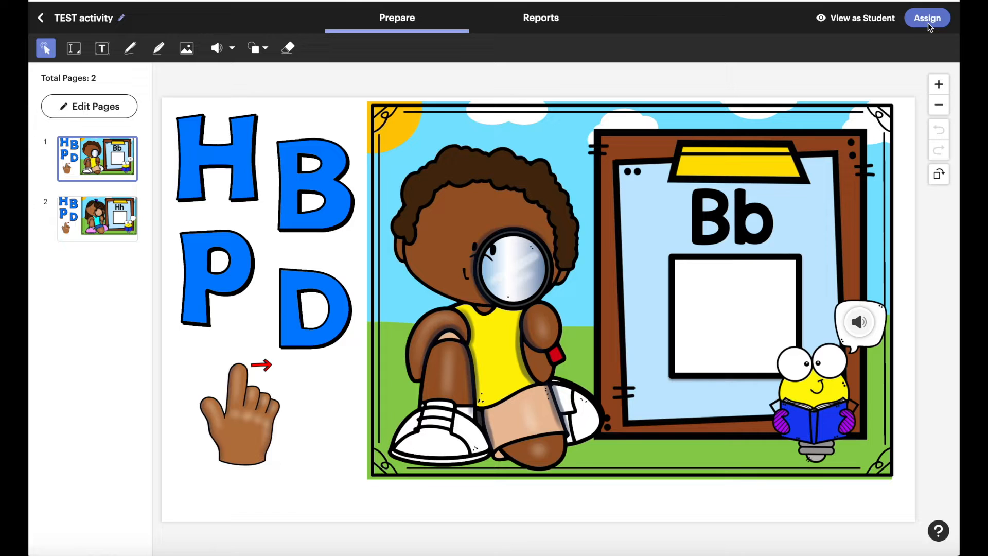
Start assigning the TEST activity, revealing its student link for code QAHDC8.
click(928, 17)
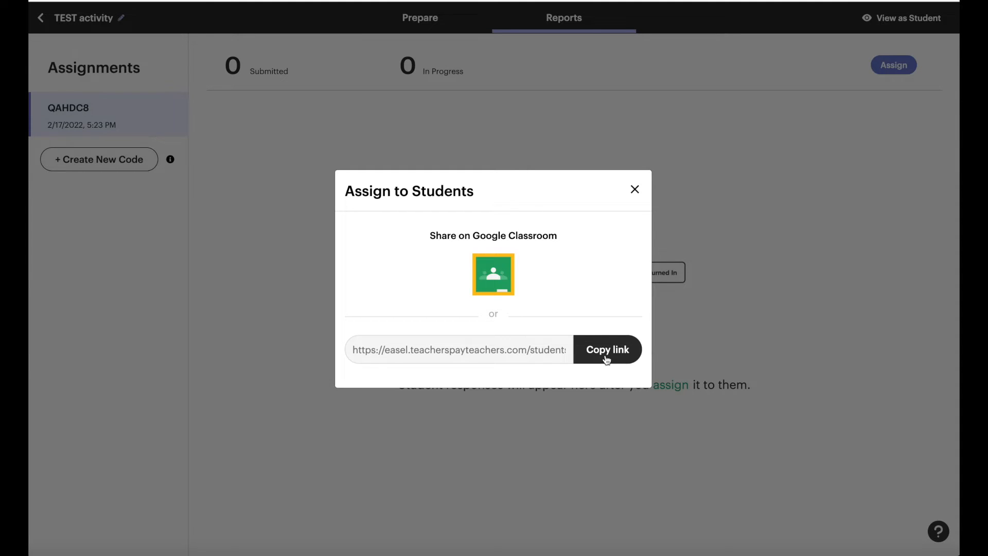
mouse_move(493, 274)
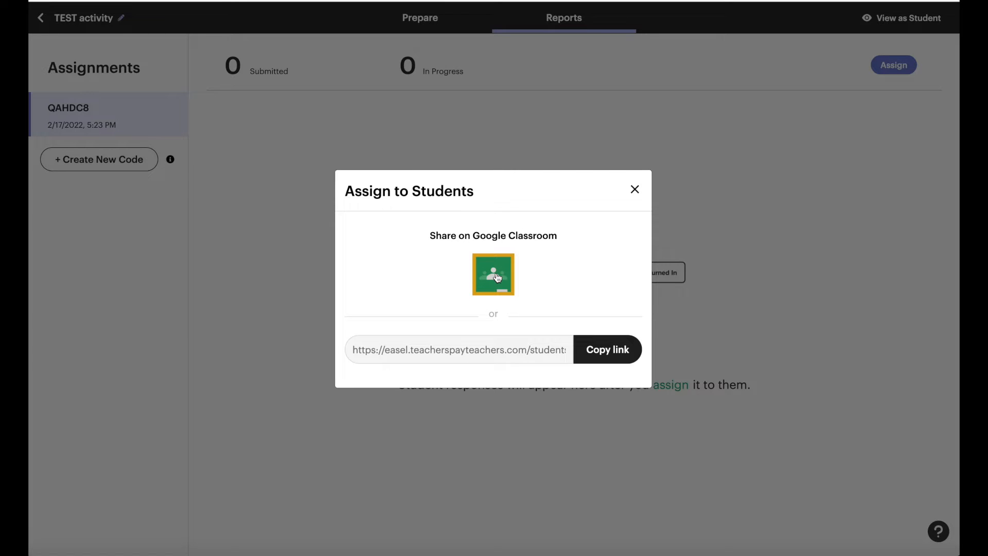
Share the activity to Google Classroom as a new assignment for Mrs. Larsen's Kindergarten class.
click(494, 274)
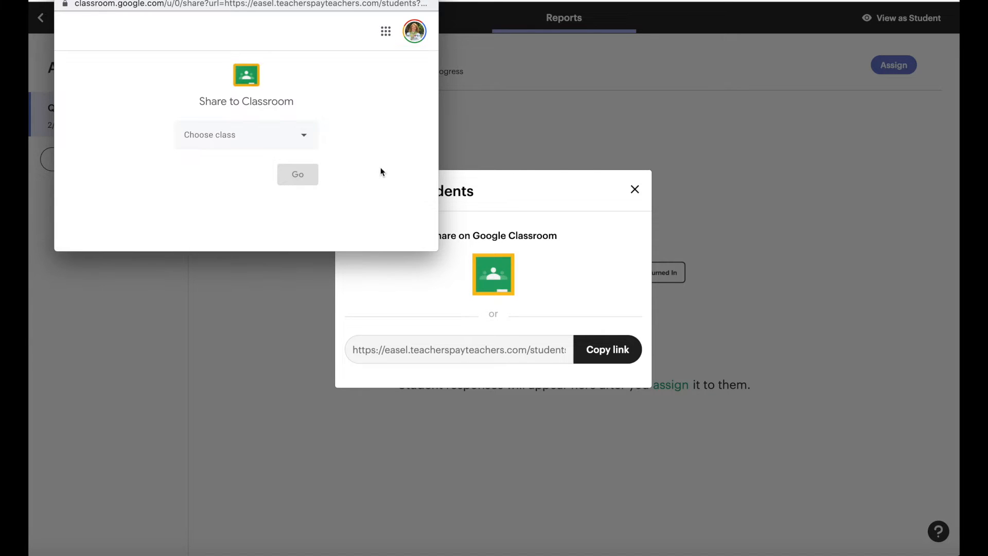
click(246, 133)
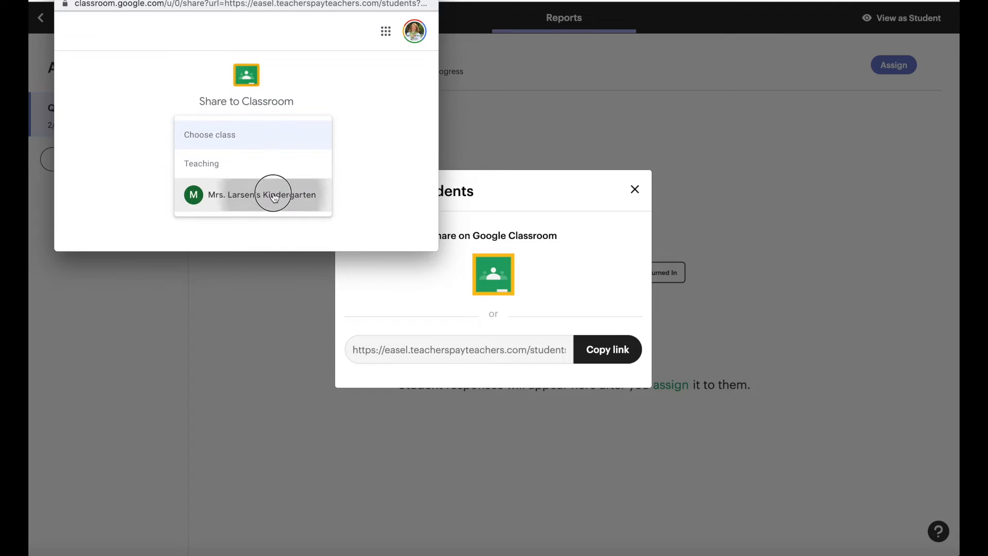
click(260, 195)
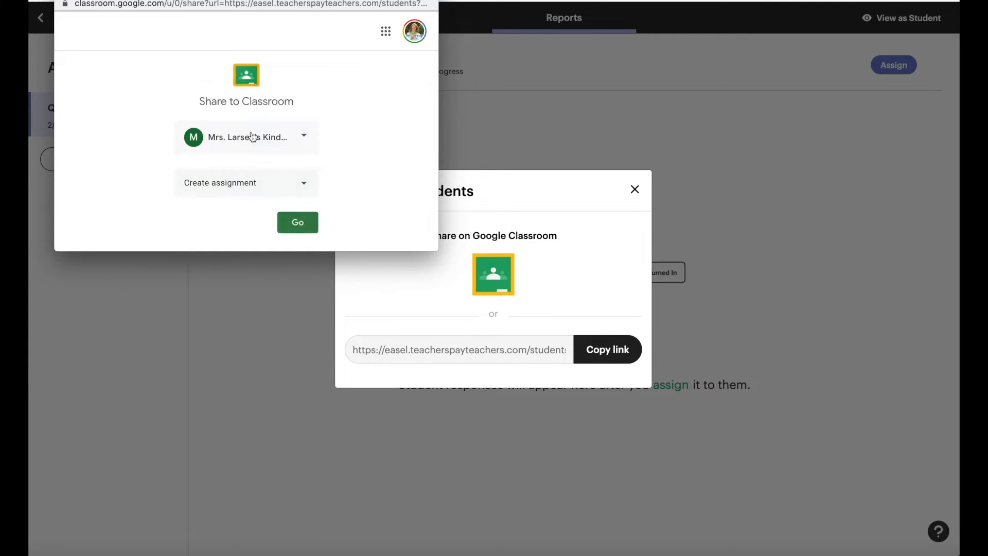
click(297, 223)
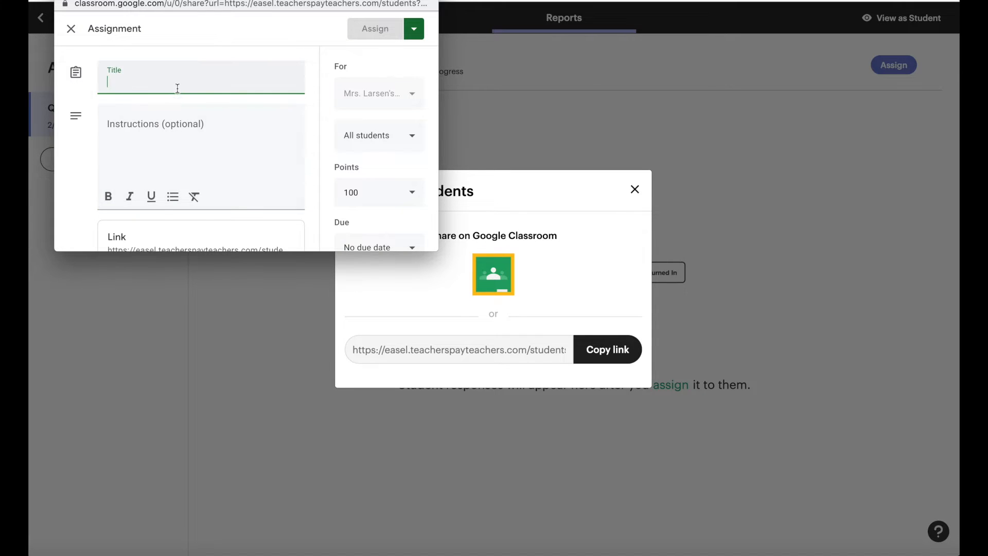
Title the assignment TEST and post it to the class with the Easel link.
text(TEST)
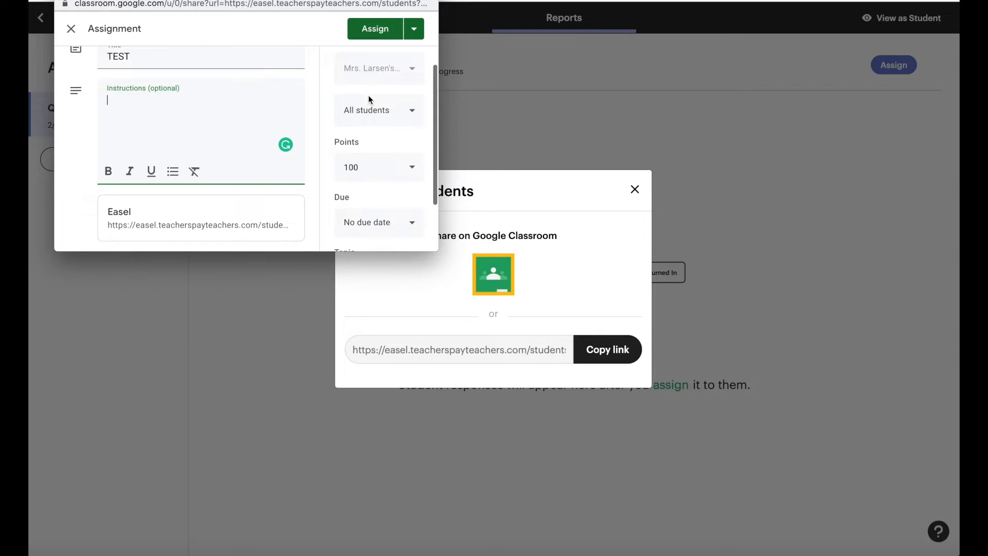
scroll(down, 3)
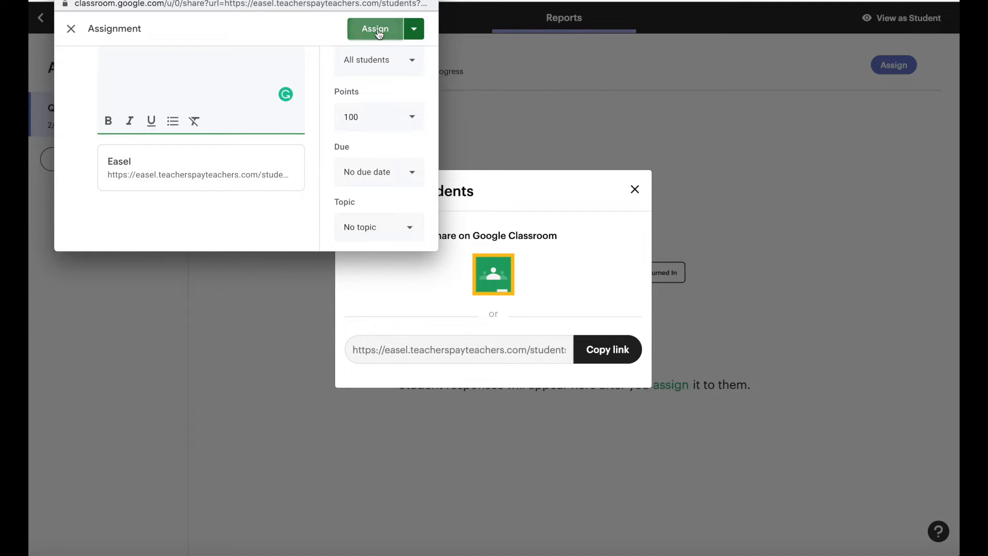
click(374, 29)
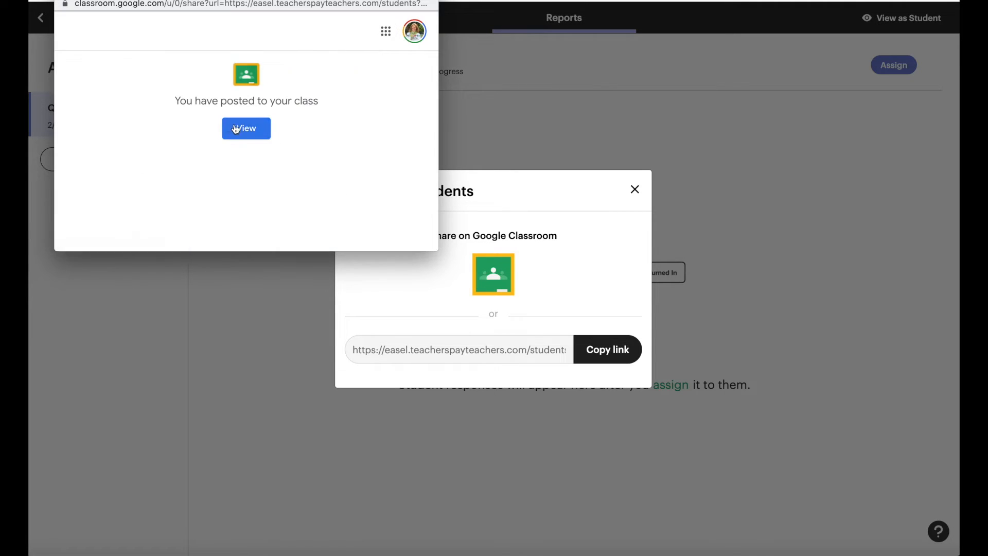
View the posted assignment and enter the kindergarten class stream showing TEST at the top.
click(246, 127)
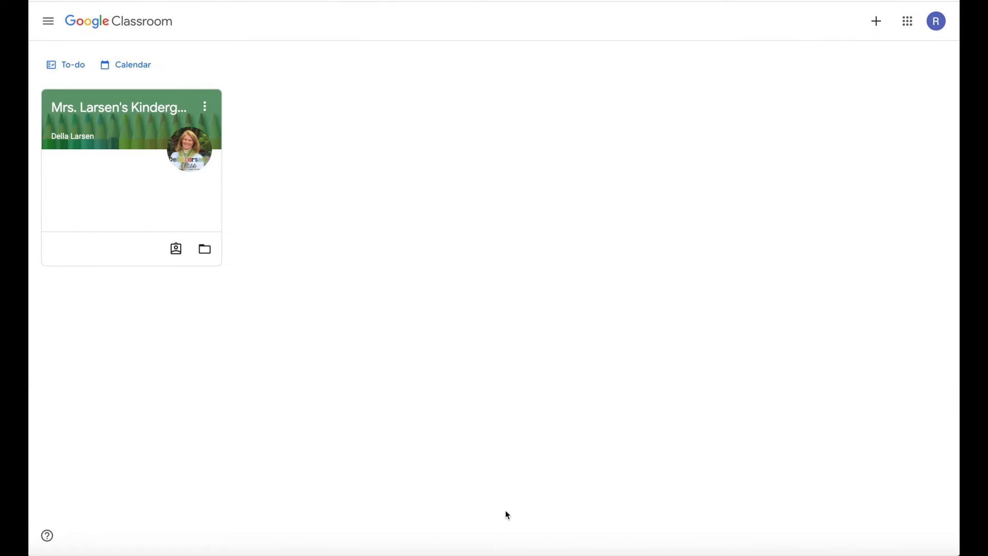
mouse_move(748, 226)
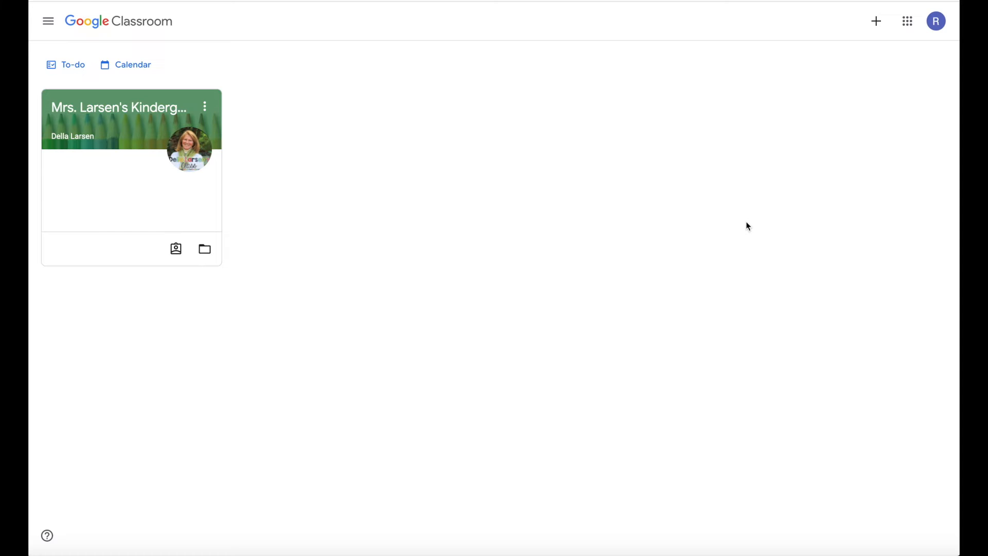
mouse_move(926, 39)
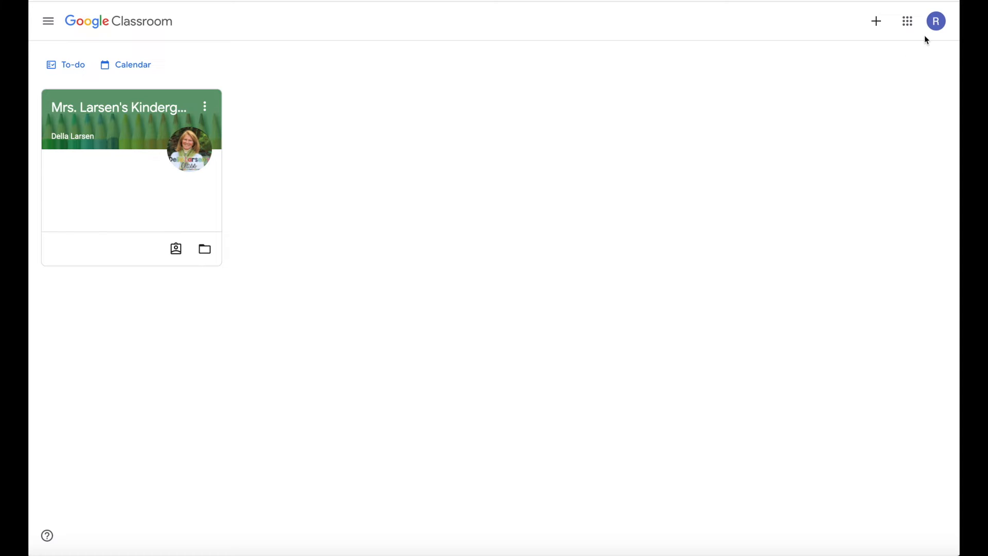
click(119, 107)
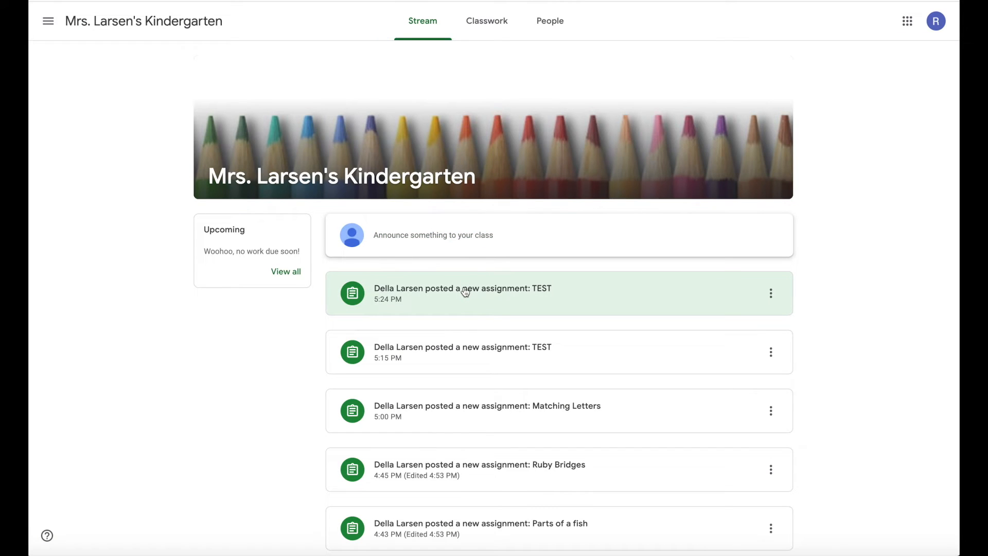
Open the TEST assignment and launch its attached Easel activity, reaching the student sign-in page.
click(462, 288)
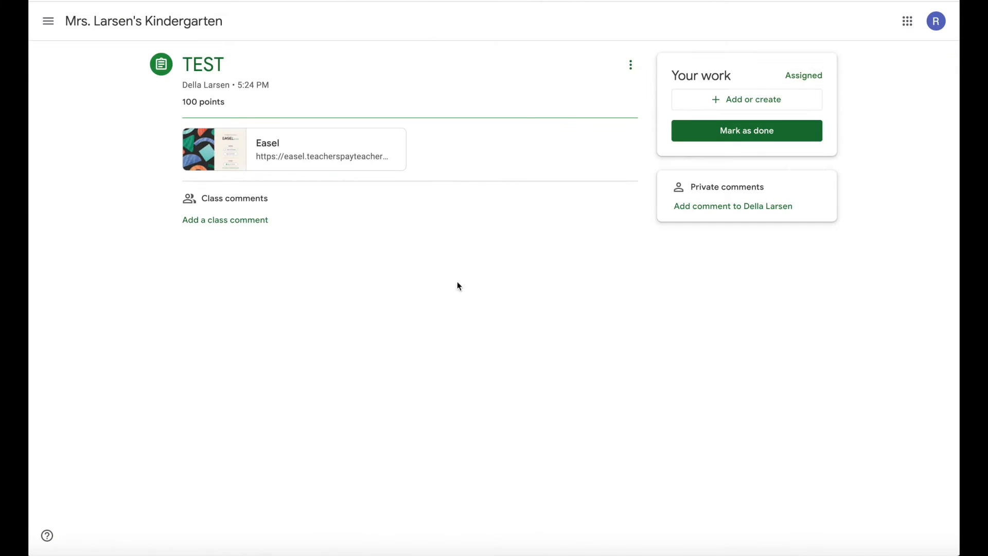
mouse_move(332, 177)
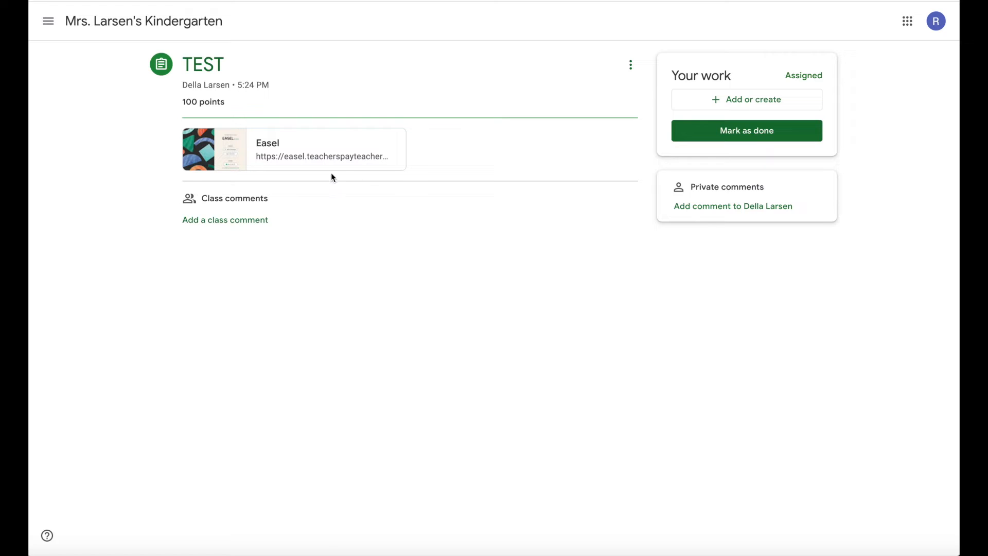
mouse_move(338, 176)
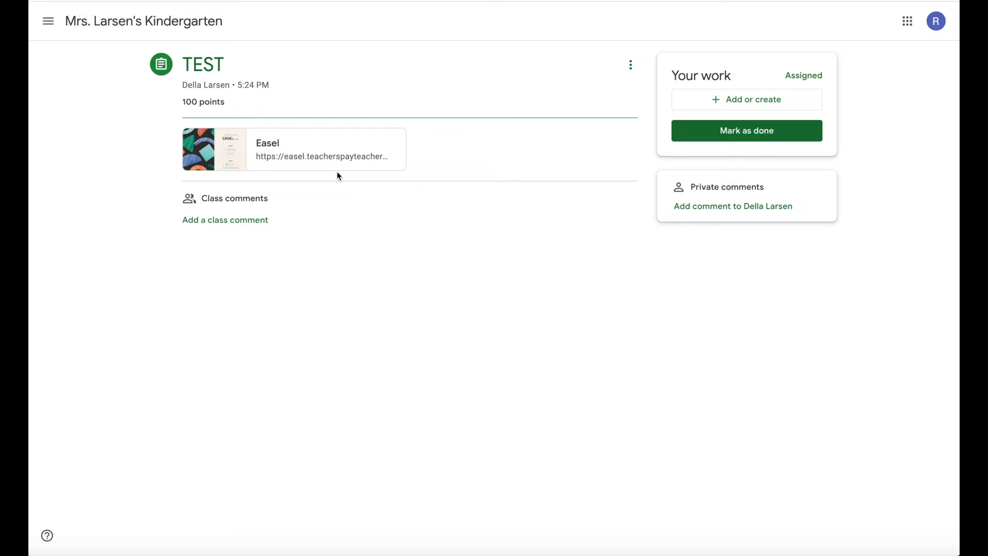
mouse_move(294, 148)
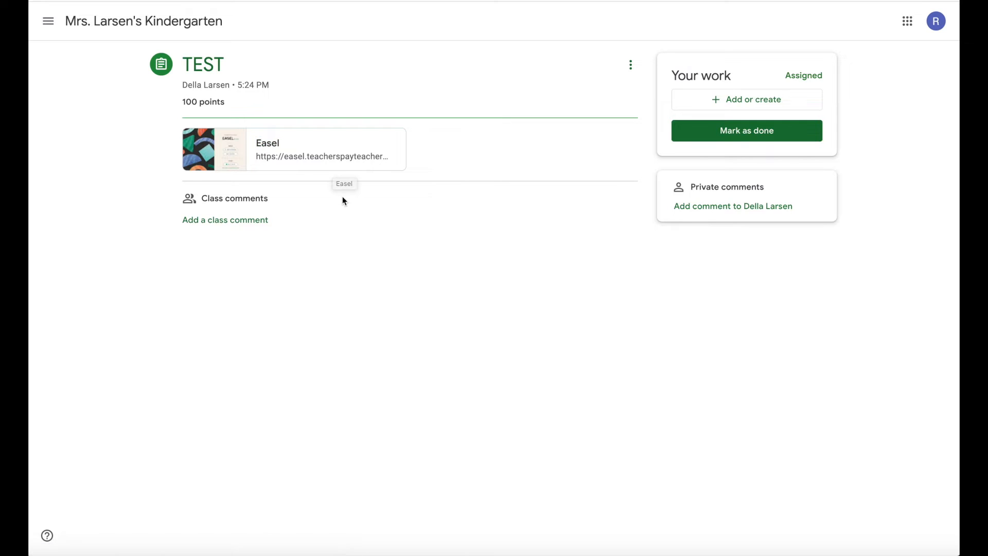
mouse_move(381, 198)
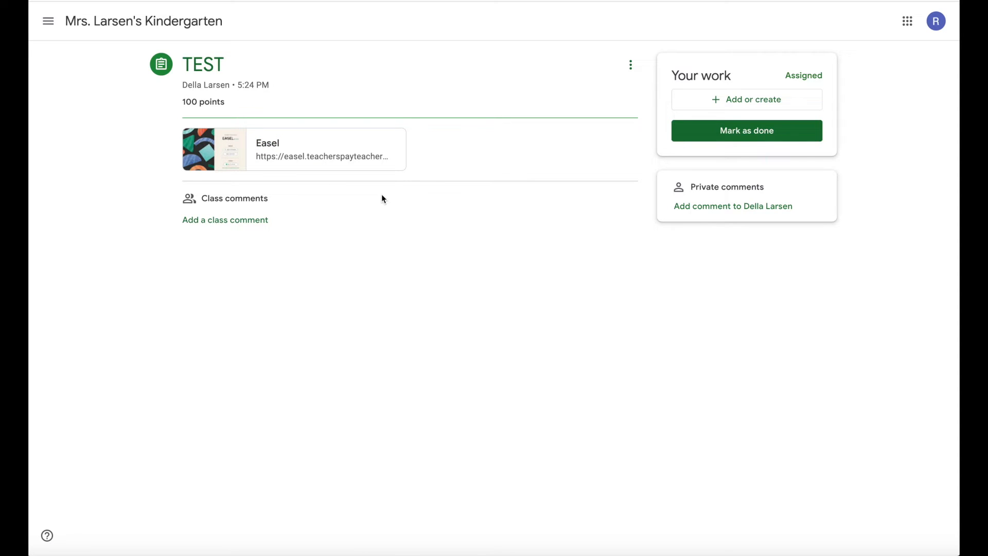
click(294, 148)
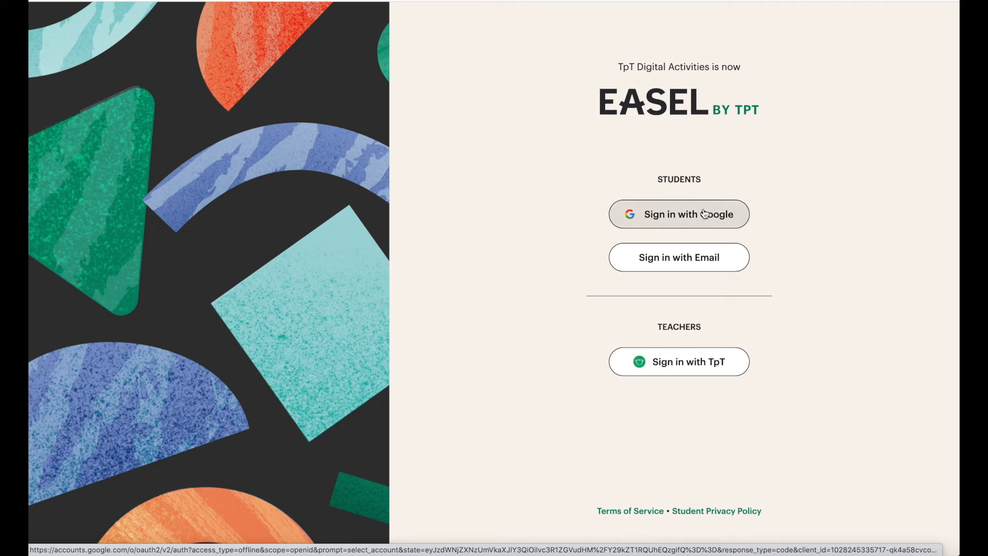
Sign in to Easel with Google as the student, landing on page 1 of 2 of TEST.
click(679, 215)
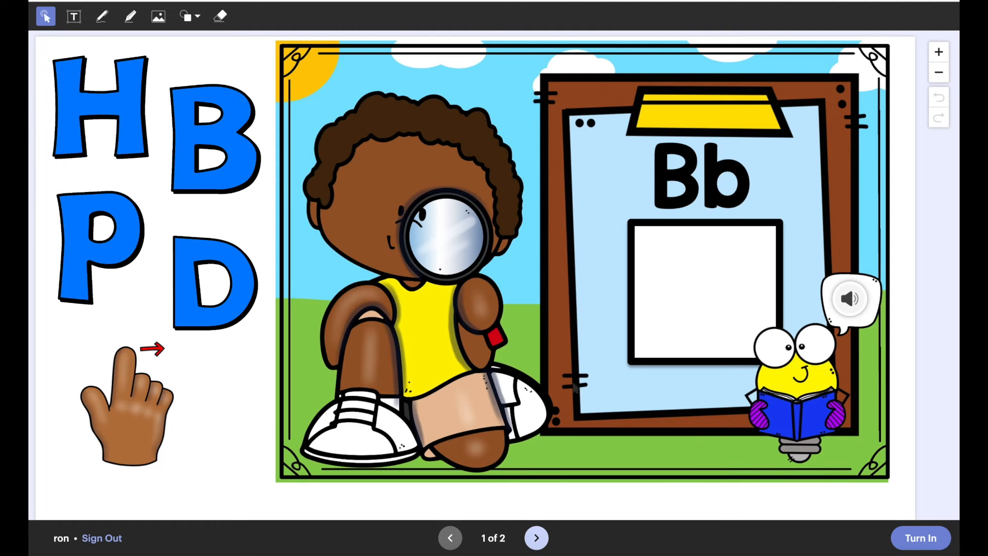
Place the letter B in its box, then decline turning in while a page remains unfinished.
click(211, 284)
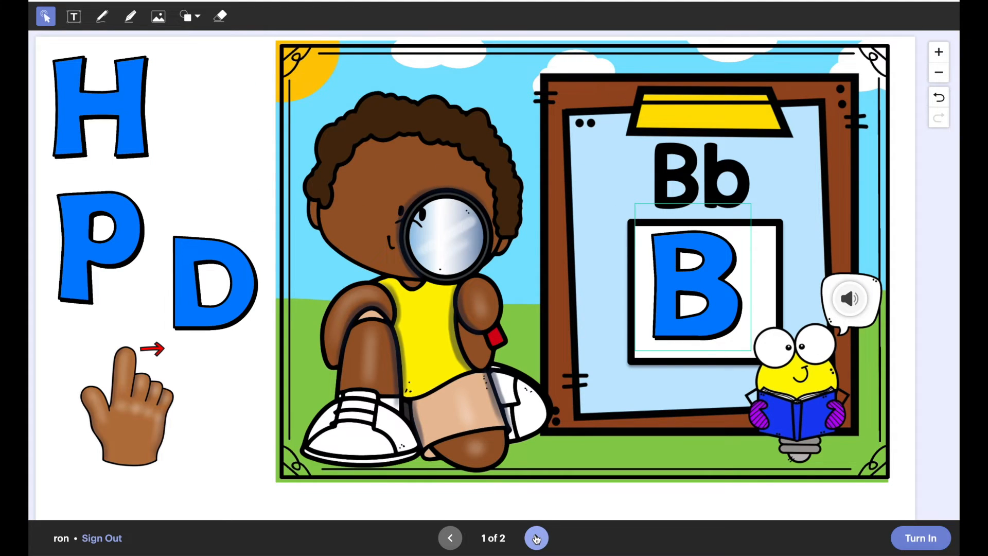
click(537, 538)
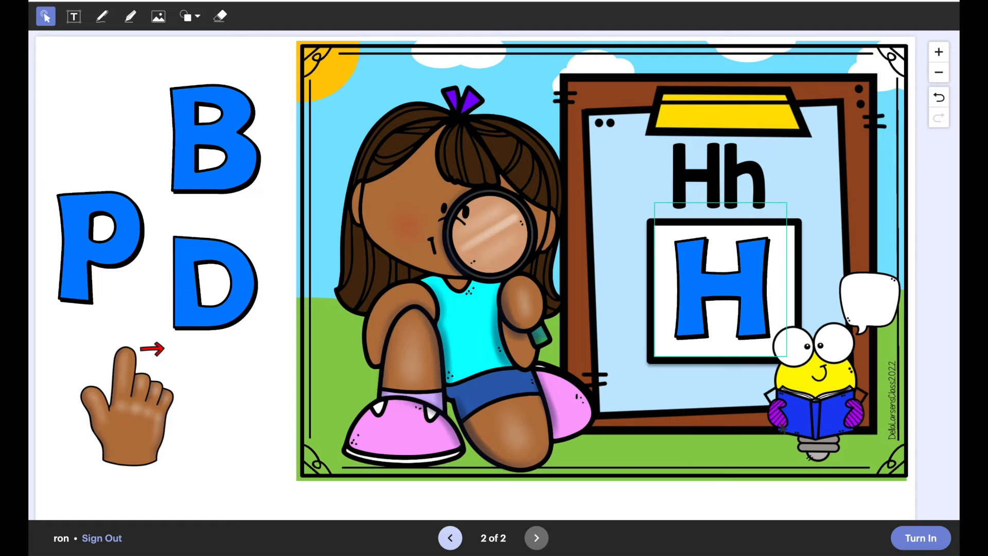
mouse_move(920, 537)
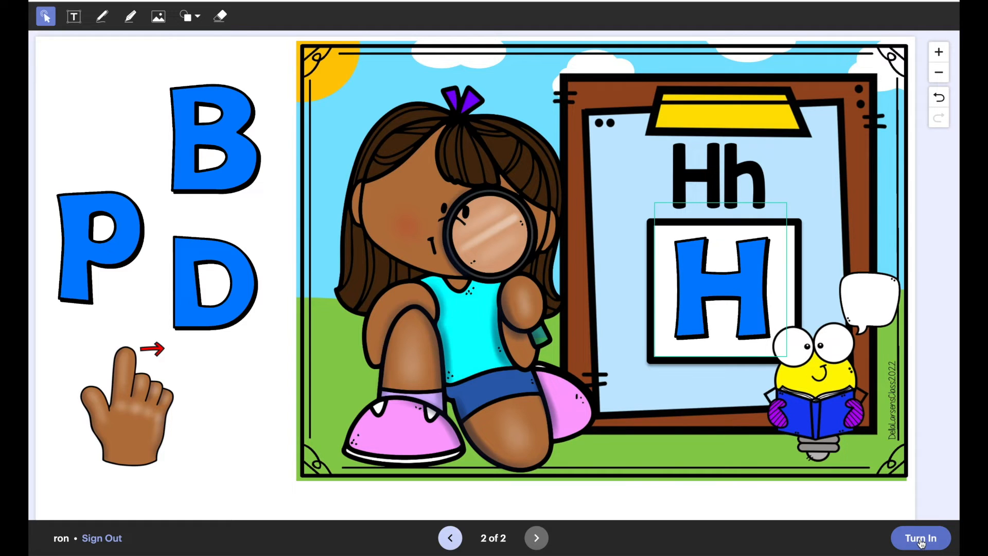
drag(721, 285, 184, 145)
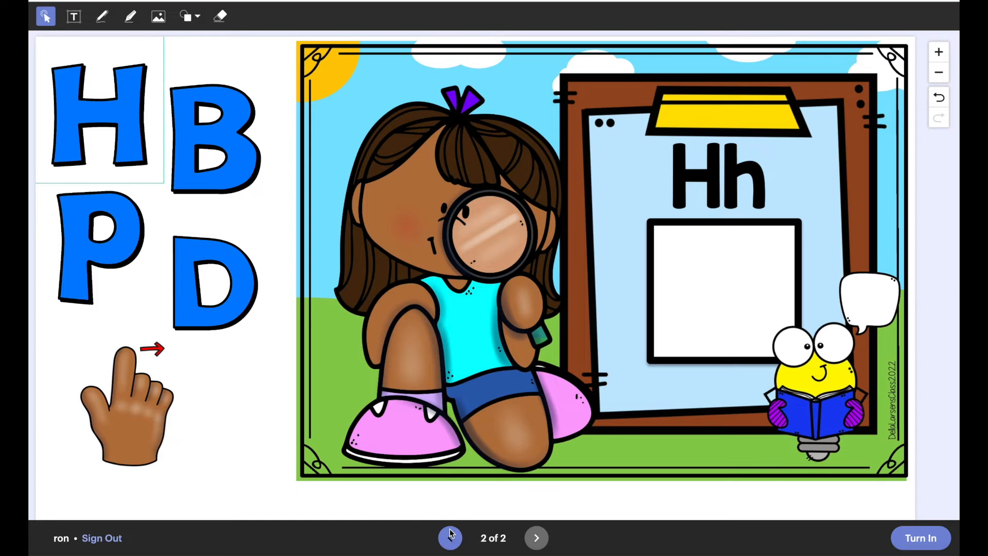
click(450, 537)
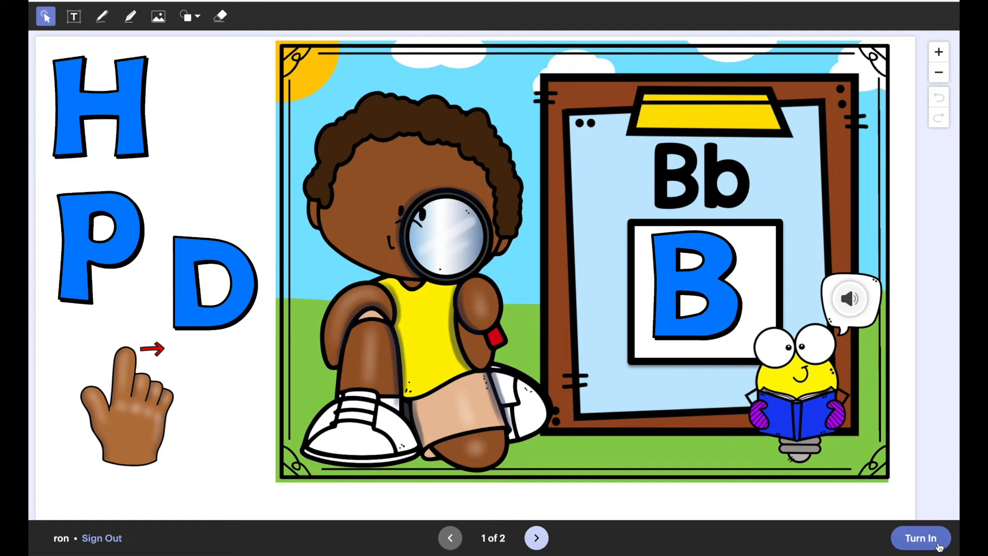
click(920, 537)
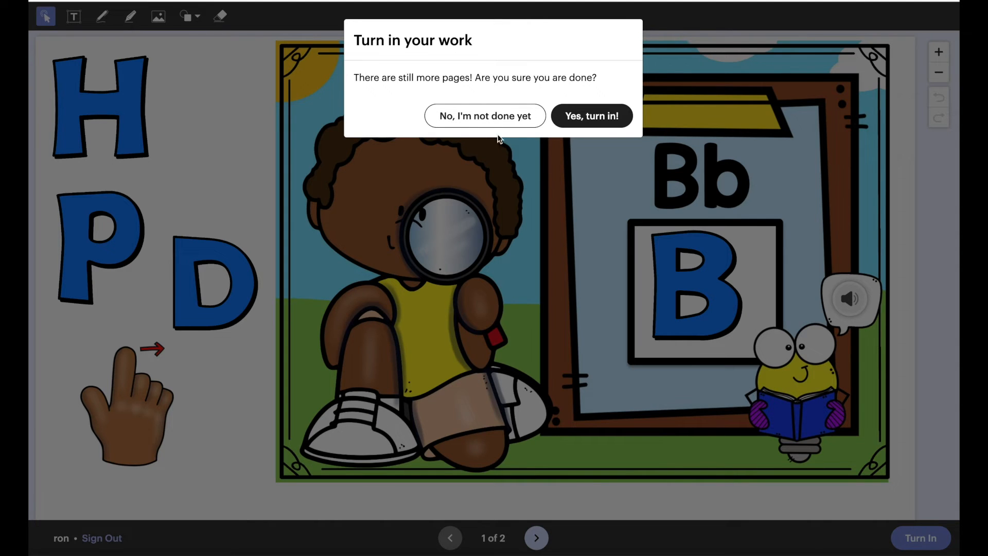
click(484, 116)
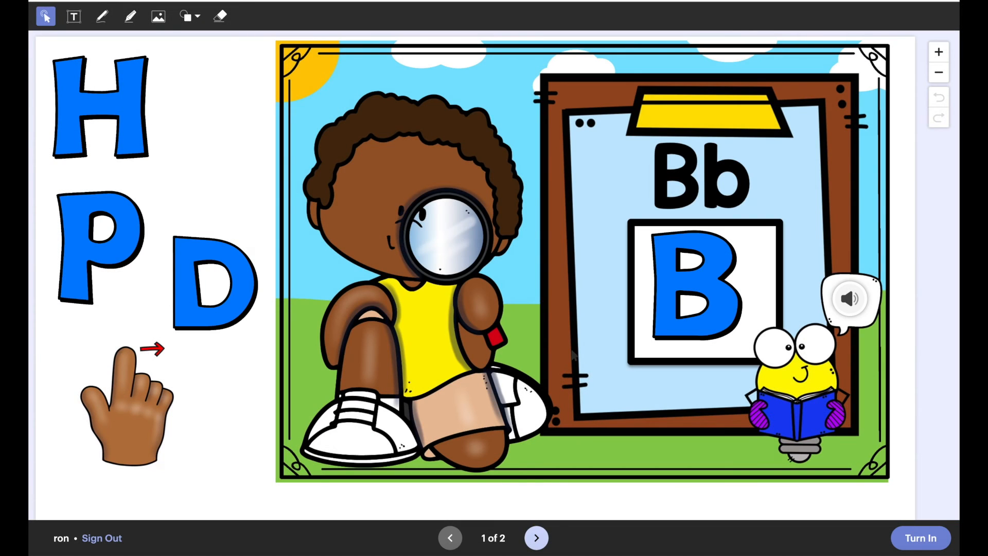
Place the letter H in the Hh box on page 2 and turn in the TEST activity.
click(537, 537)
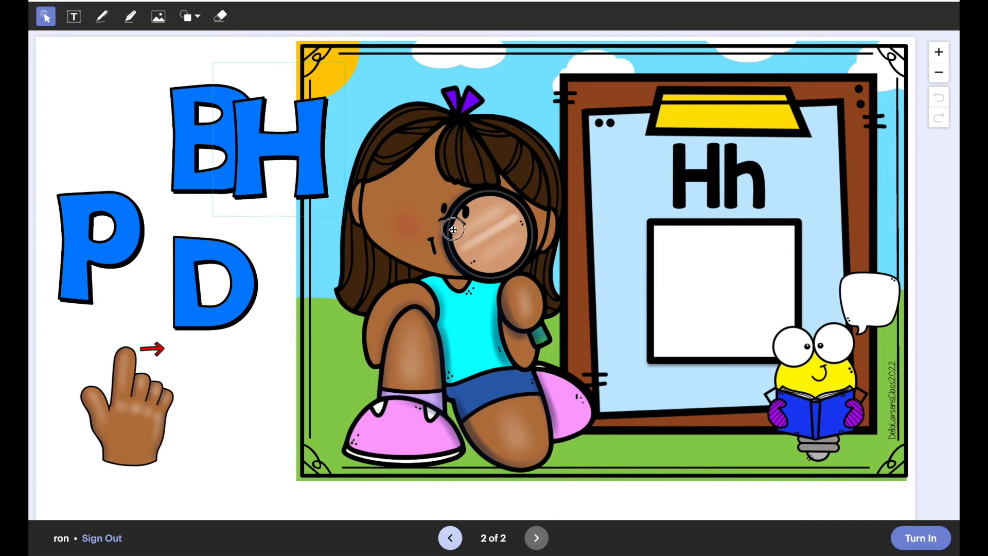
drag(292, 151, 725, 270)
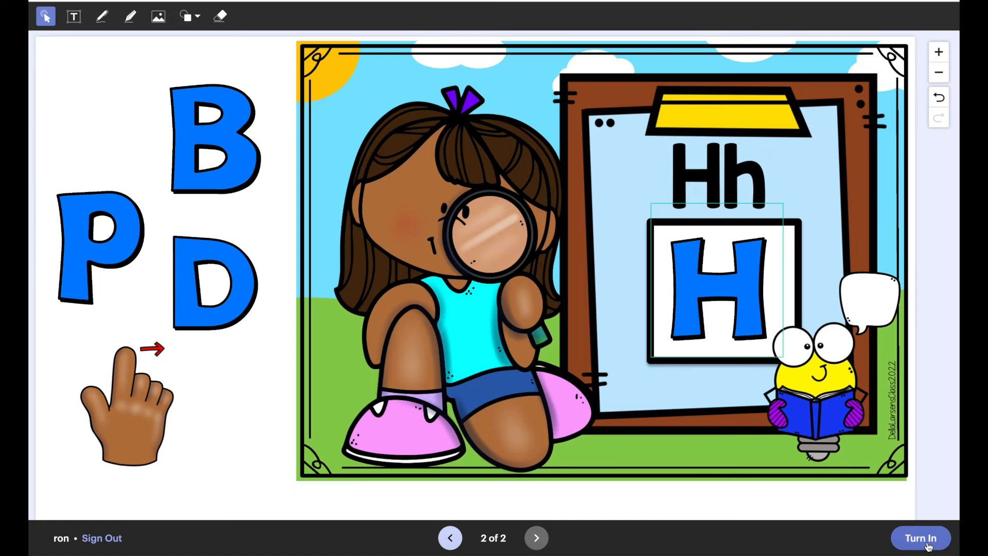
click(919, 537)
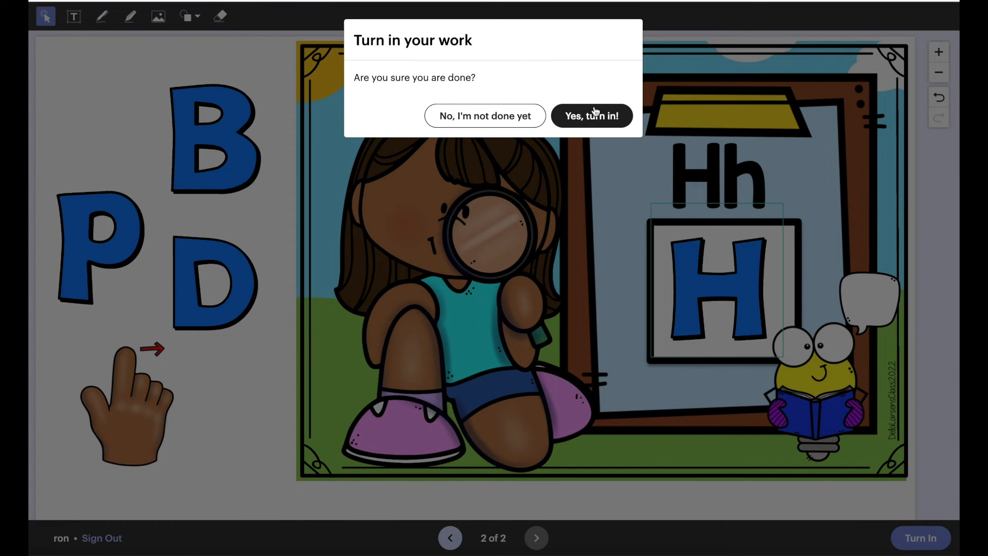
click(591, 116)
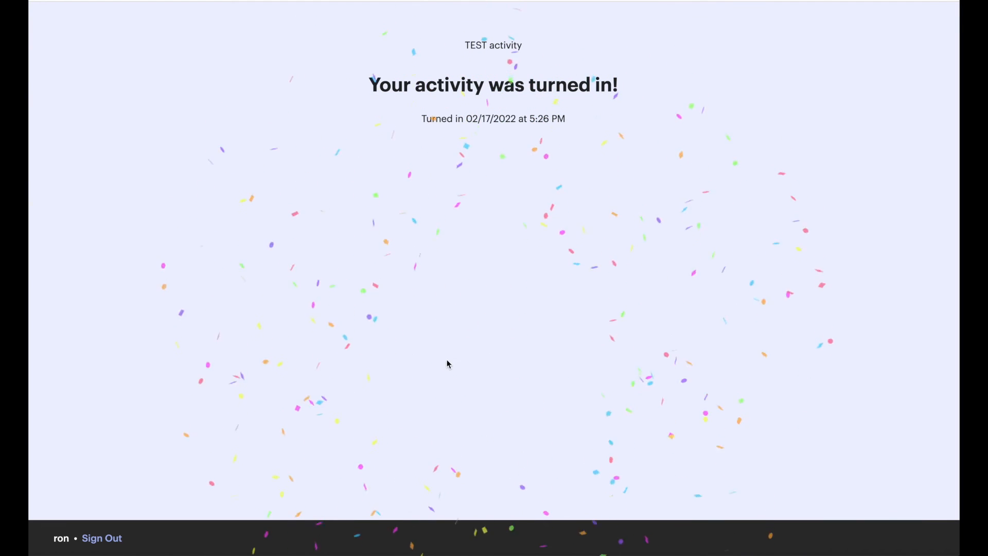
mouse_move(561, 305)
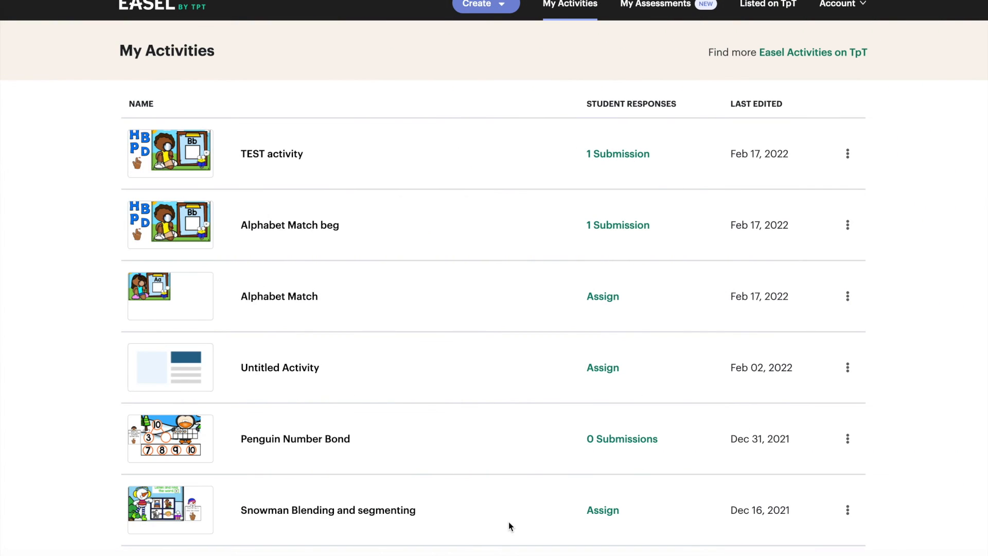
mouse_move(187, 157)
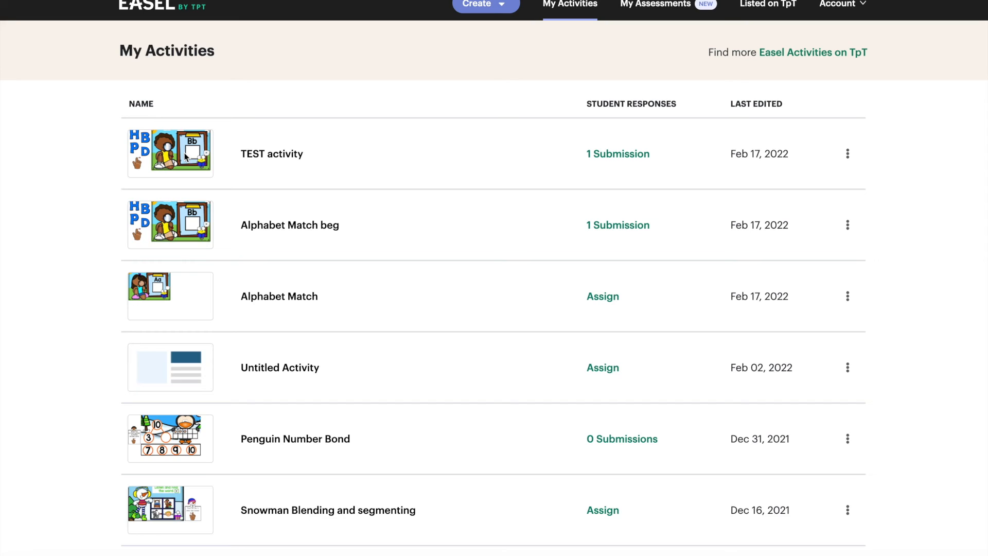
mouse_move(284, 155)
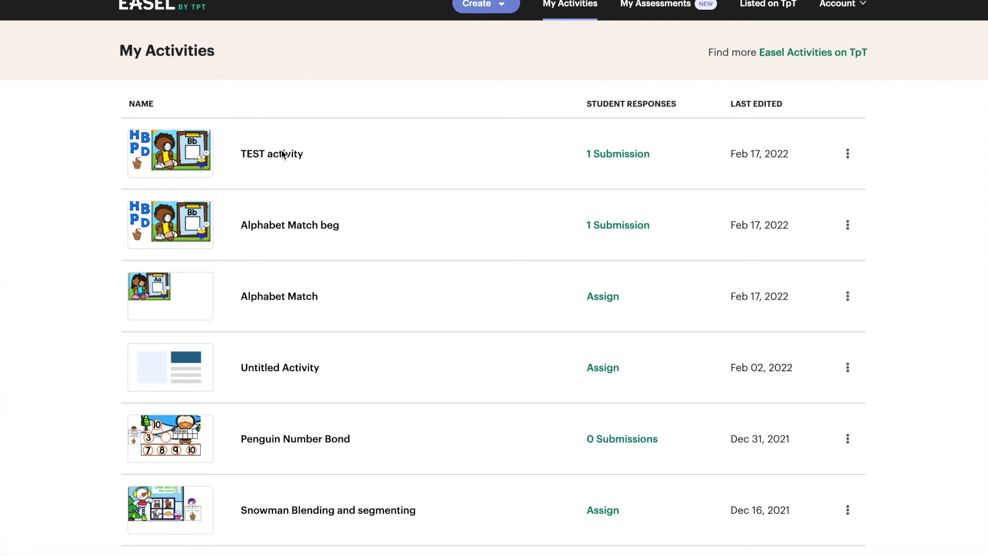
mouse_move(608, 160)
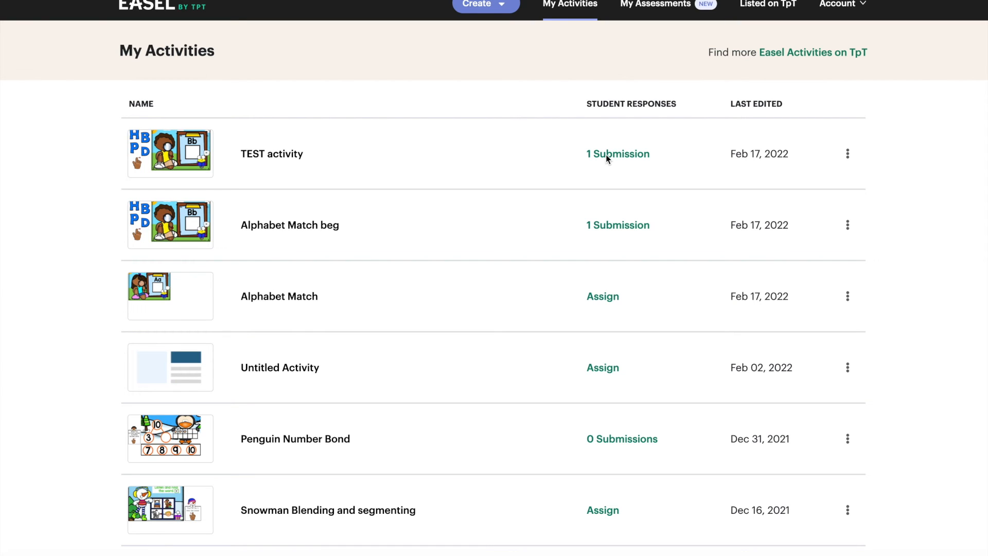
Open Ron's submission of the TEST activity for teacher review.
click(618, 153)
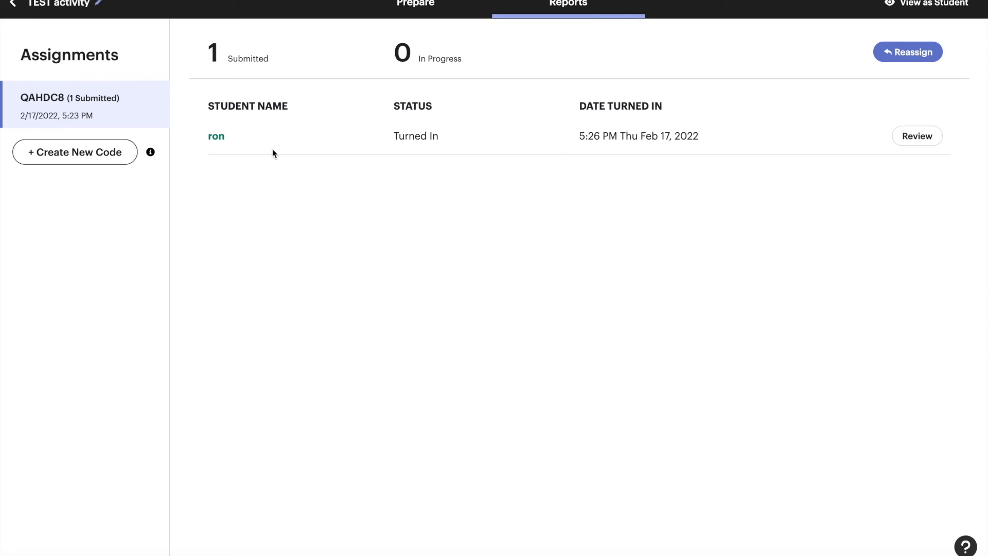
mouse_move(217, 136)
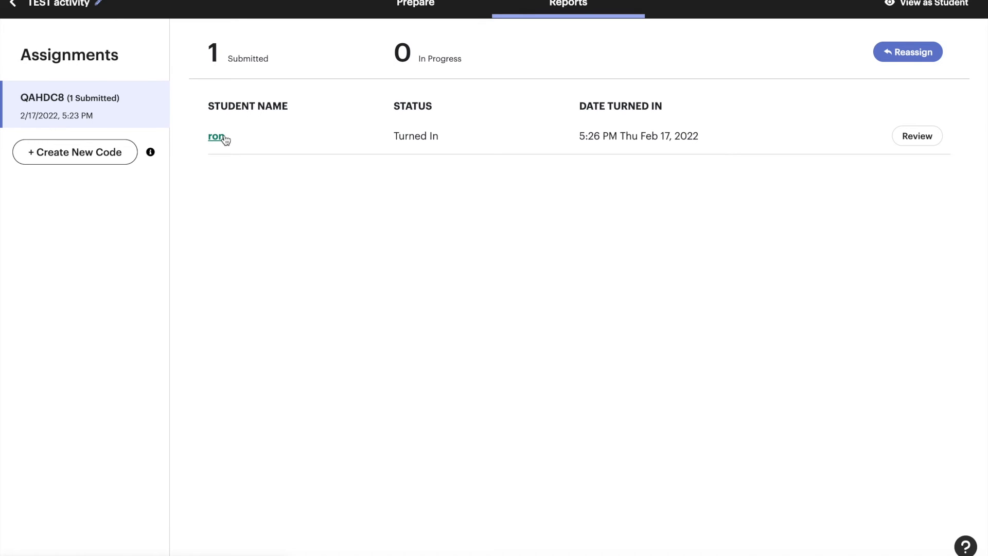
mouse_move(843, 145)
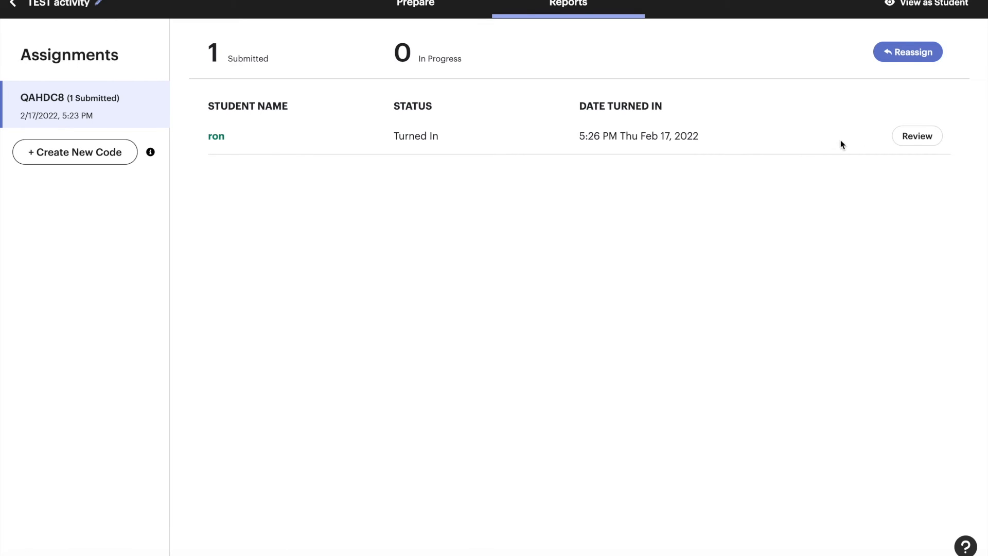
click(916, 136)
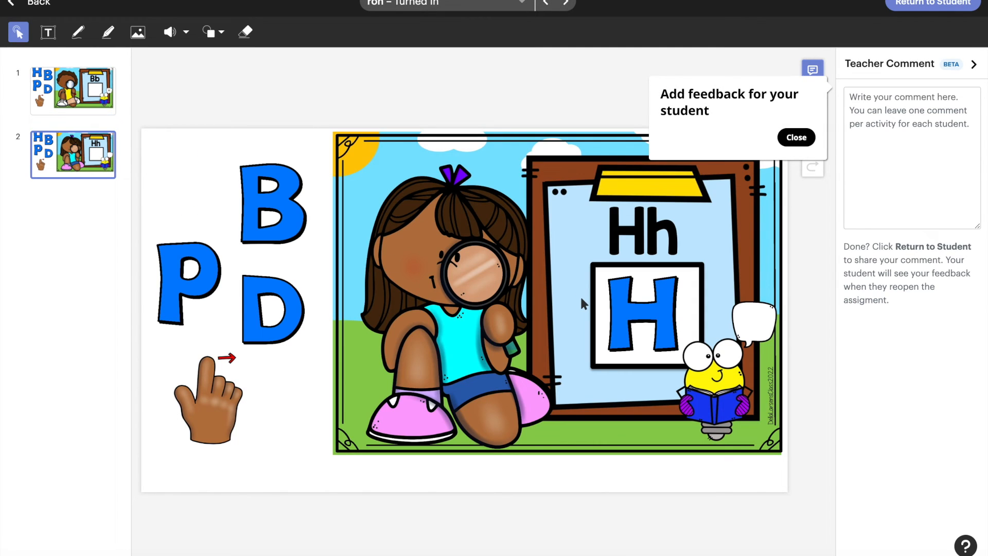
Review both pages of Ron's work and dismiss the feedback tip.
click(73, 90)
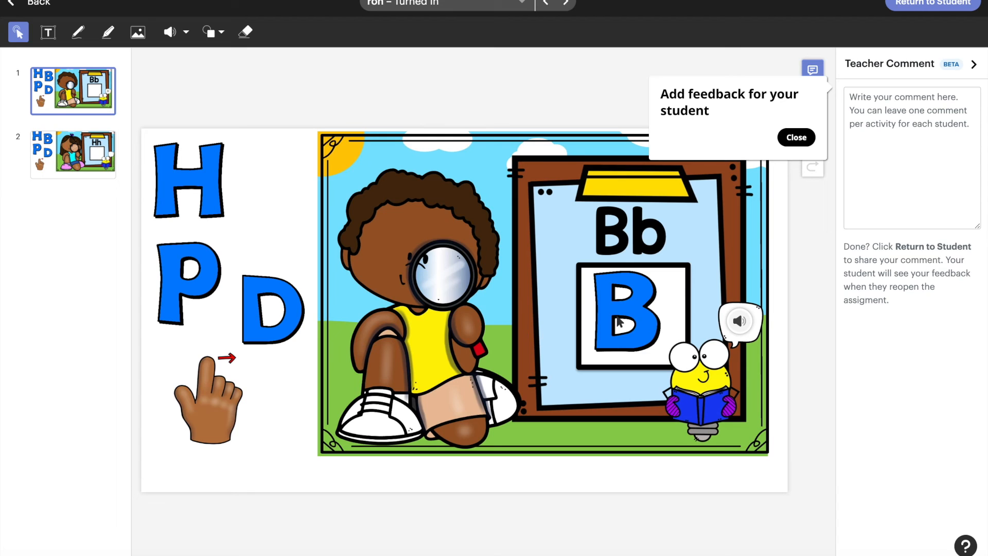
click(72, 154)
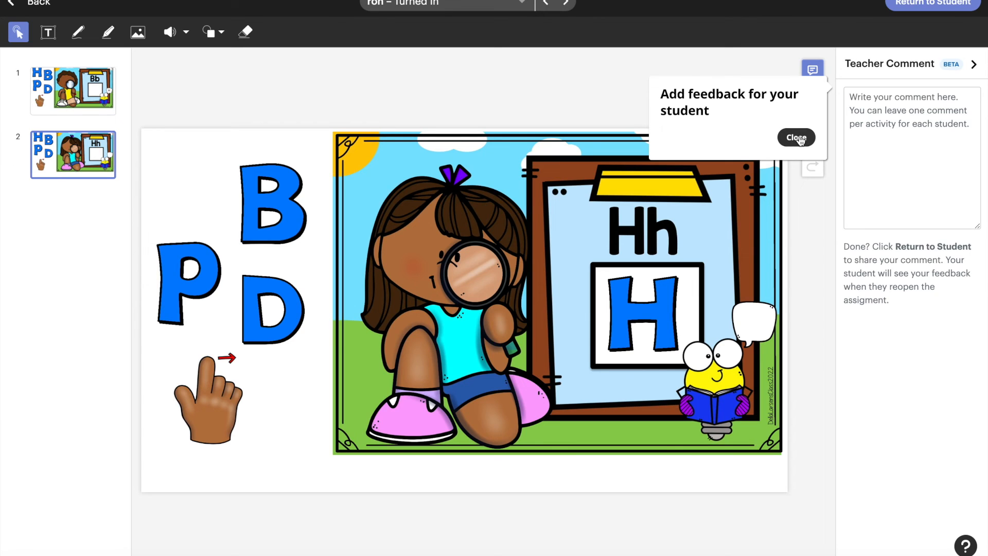
click(796, 137)
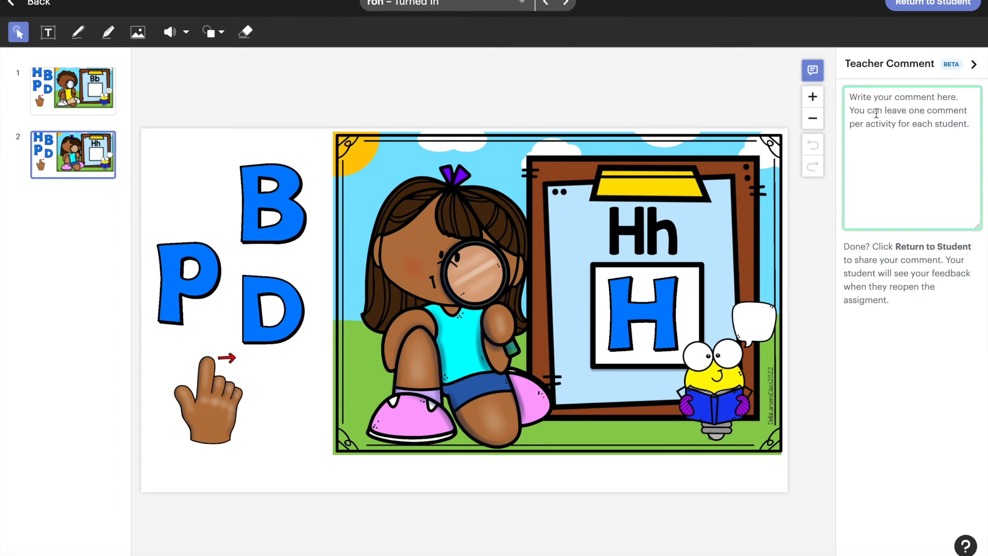
Comment "Great Job Ron!" and return the activity to the student, marking it Returned.
text(Great Job Ron!)
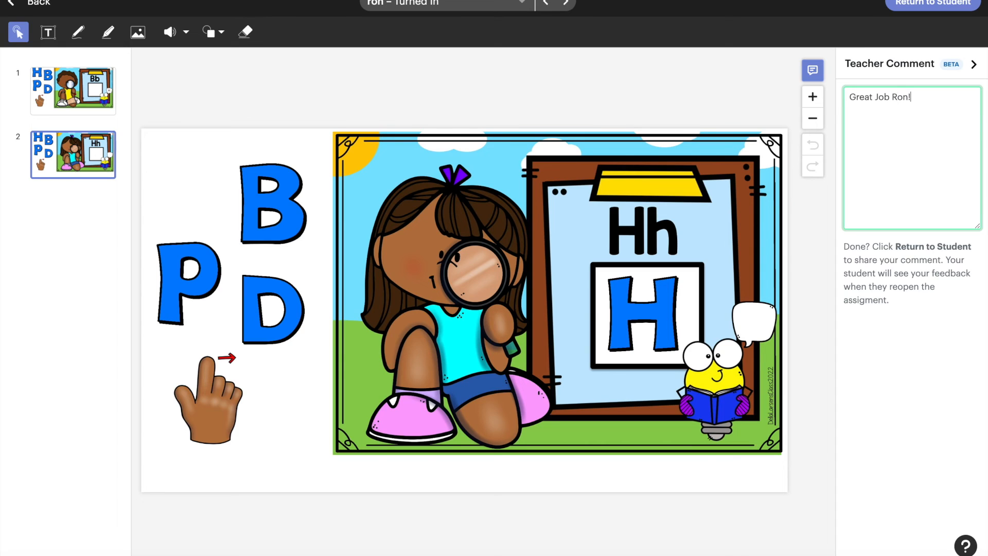
mouse_move(932, 54)
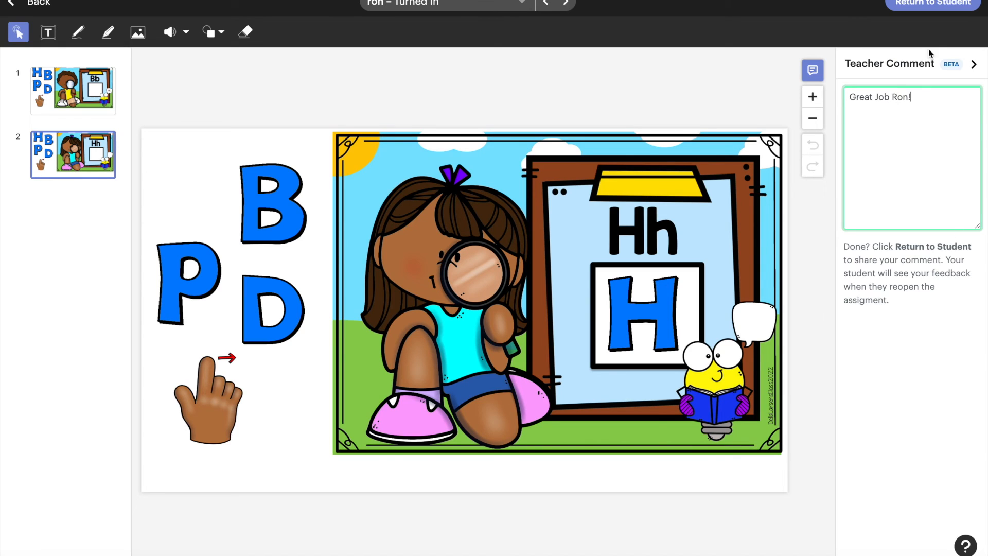
click(933, 3)
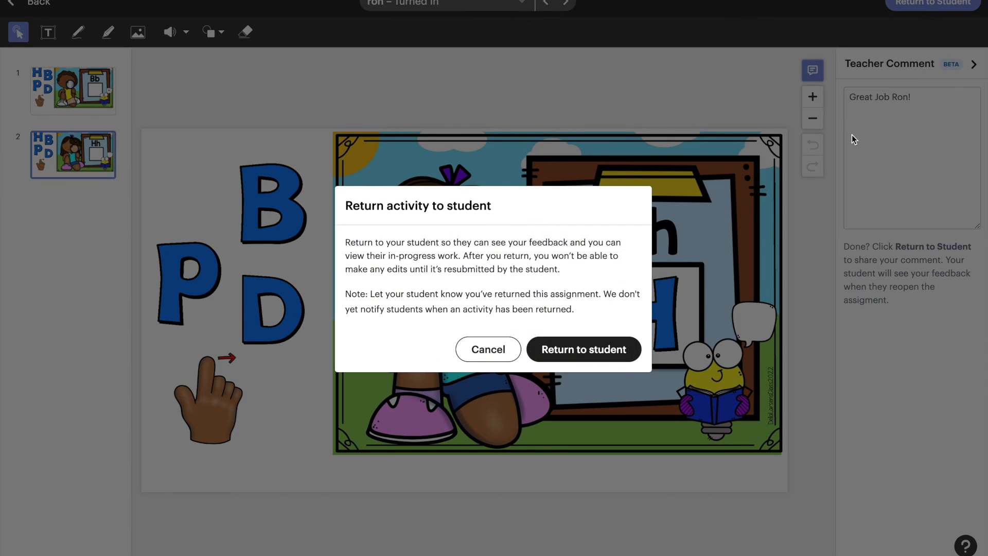
click(582, 349)
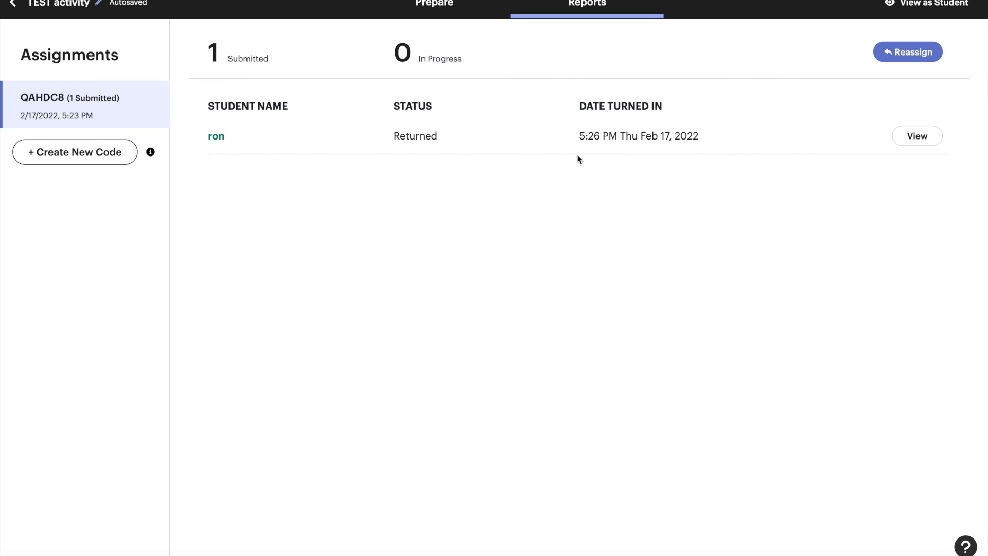
mouse_move(427, 140)
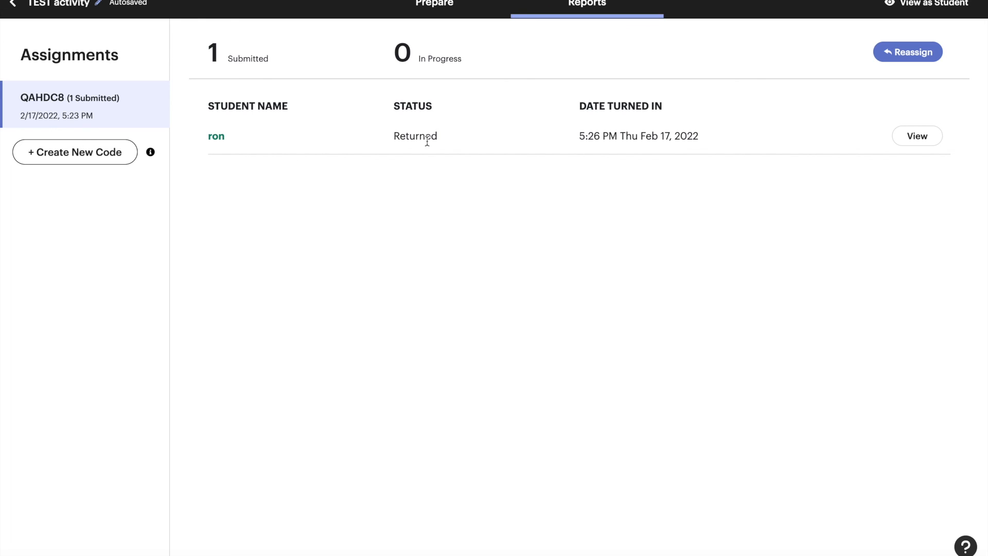
mouse_move(426, 134)
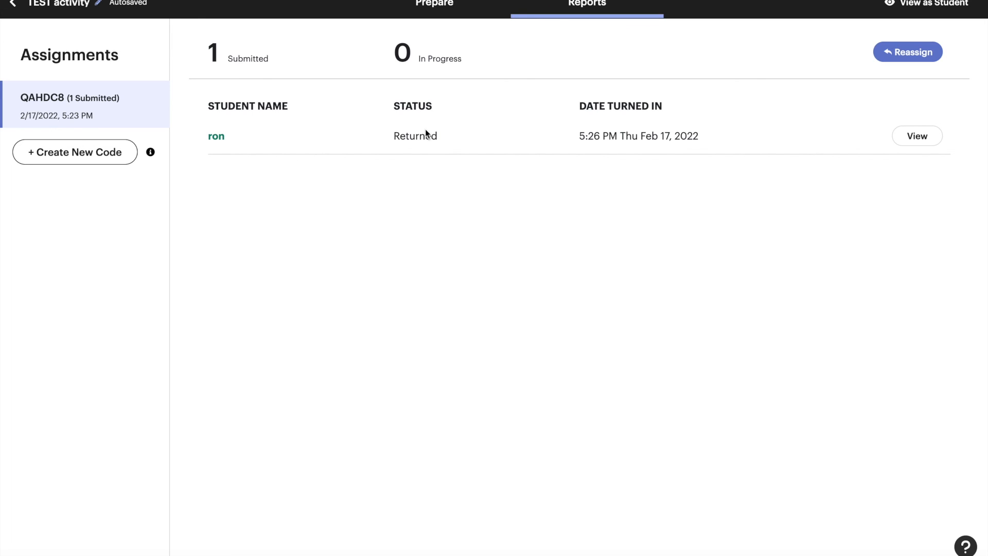